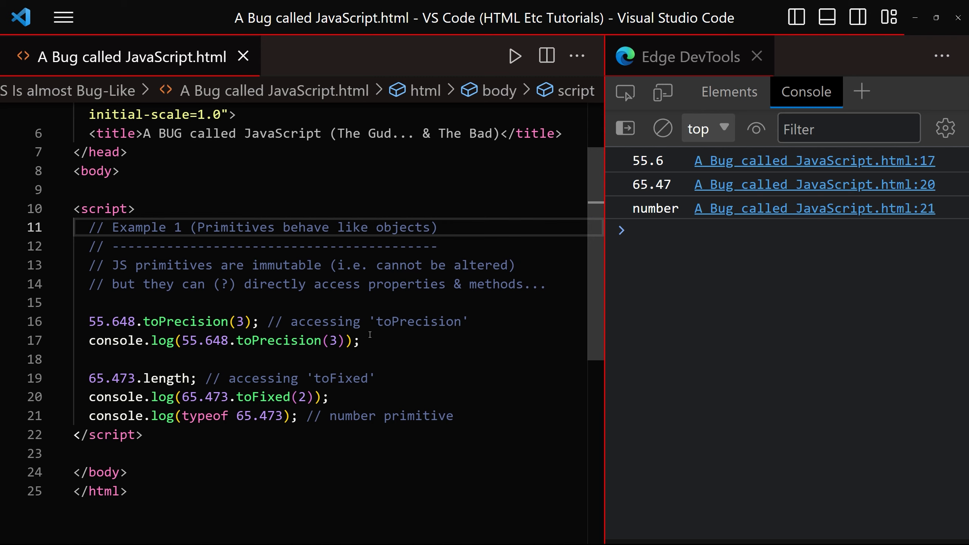
pyautogui.moveTo(308, 304)
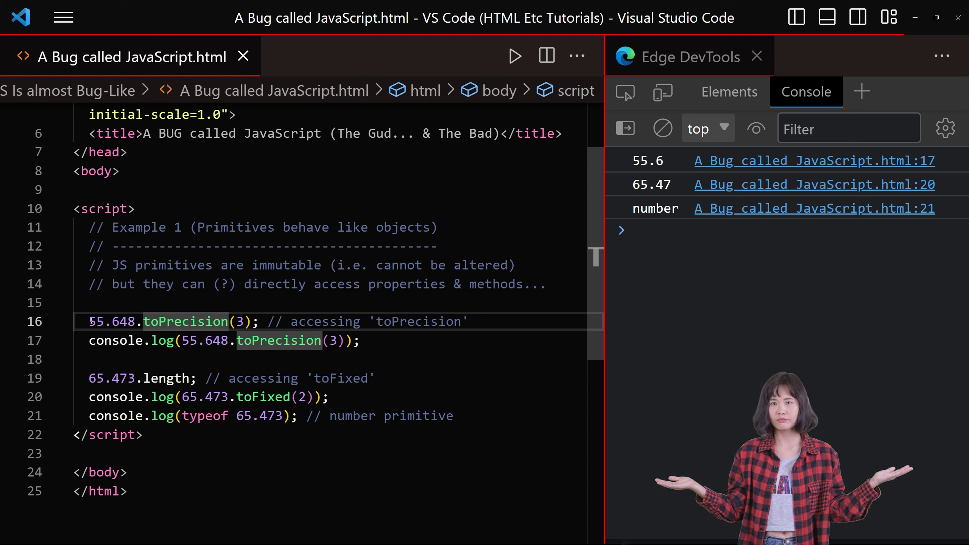
# Highlight the 'abc' and prim strings in the auto-boxing example
pyautogui.moveTo(90, 320); pyautogui.dragTo(318, 415)
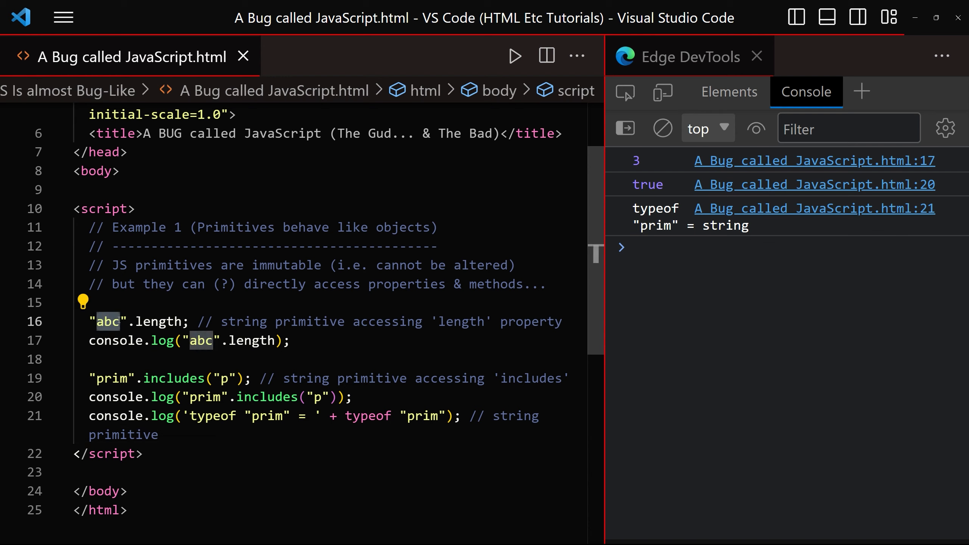
pyautogui.doubleClick(156, 322)
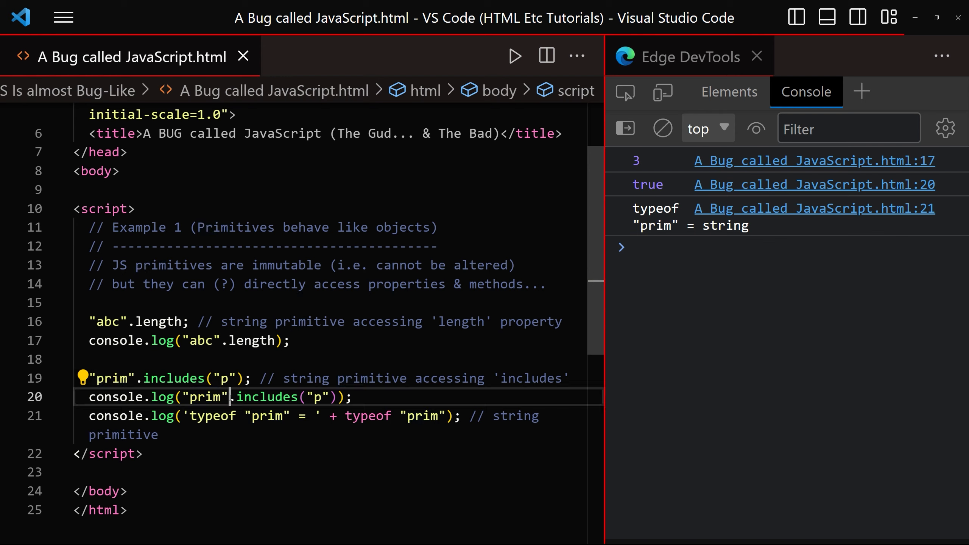
pyautogui.doubleClick(264, 397)
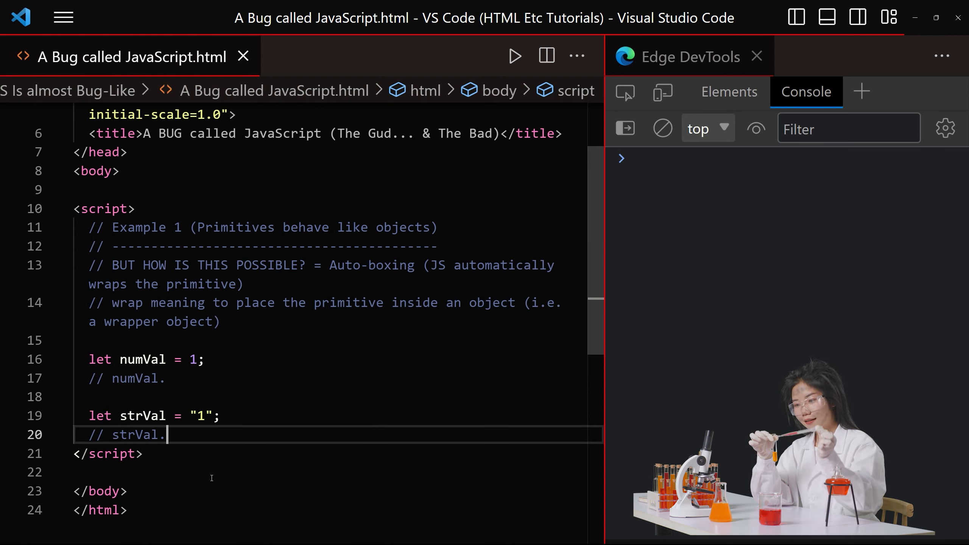
pyautogui.moveTo(328, 264)
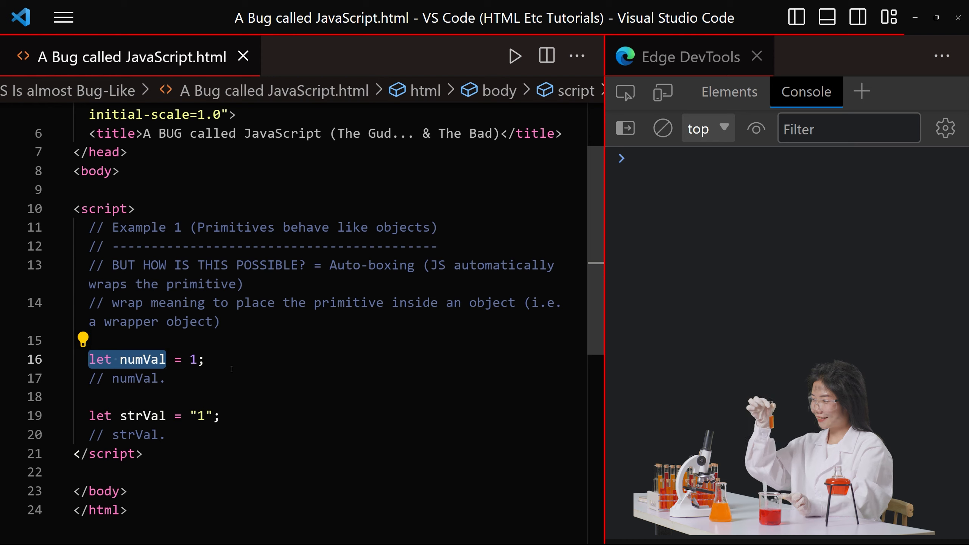
pyautogui.moveTo(204, 388)
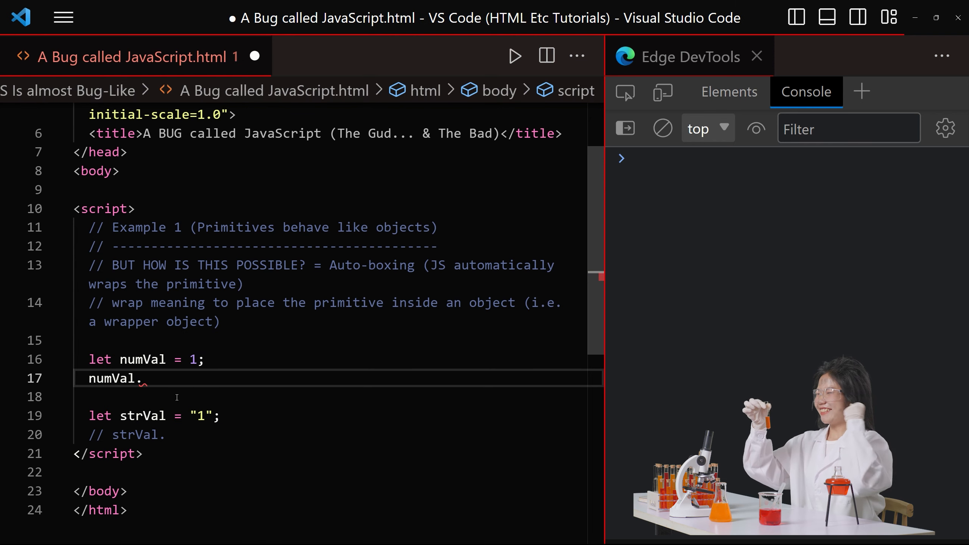
# Show method suggestions for numVal, then for strVal, and dismiss them
pyautogui.write('.')
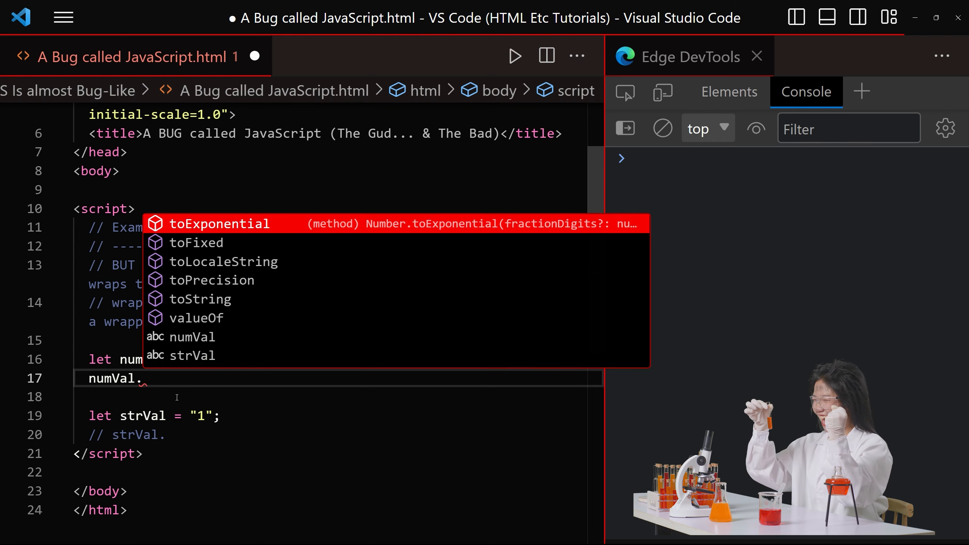
pyautogui.moveTo(199, 300)
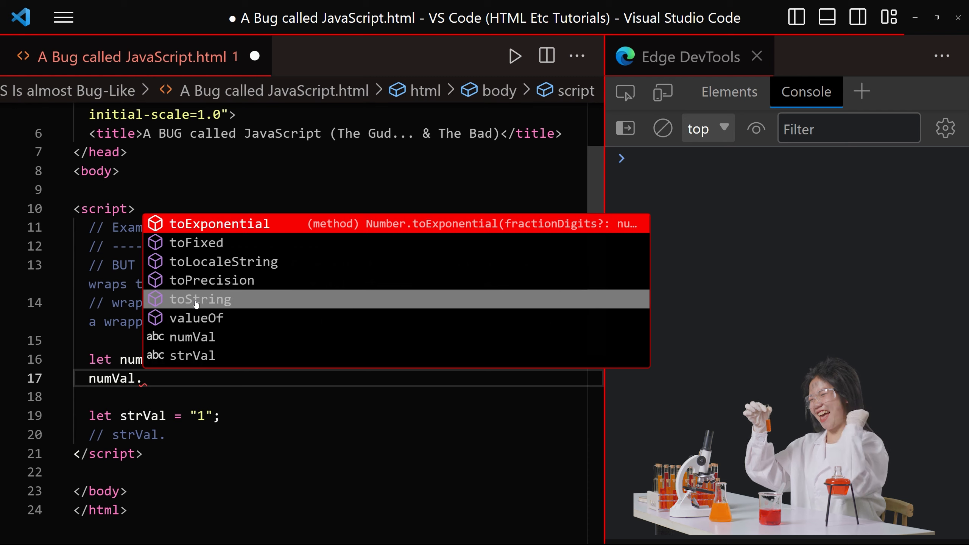
pyautogui.press('Down')
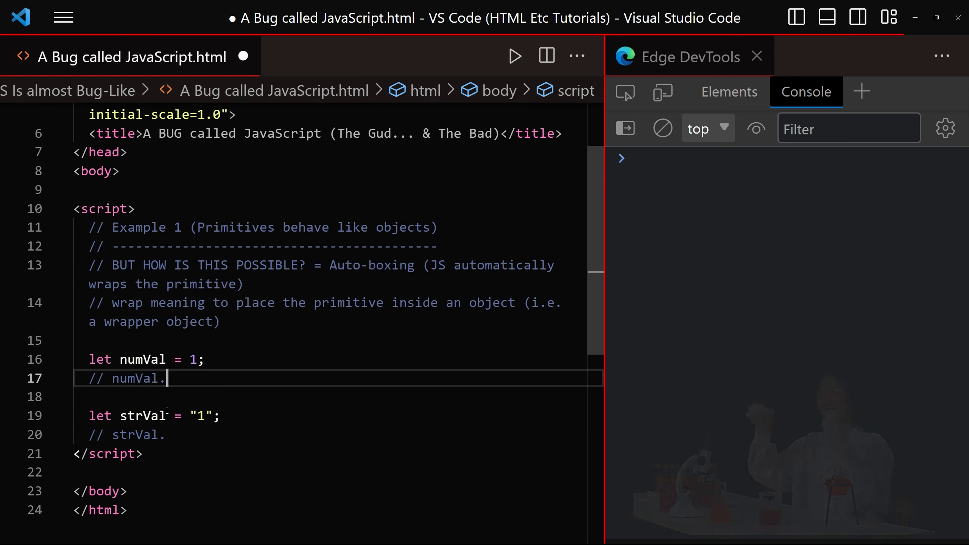
pyautogui.write('strVal.')
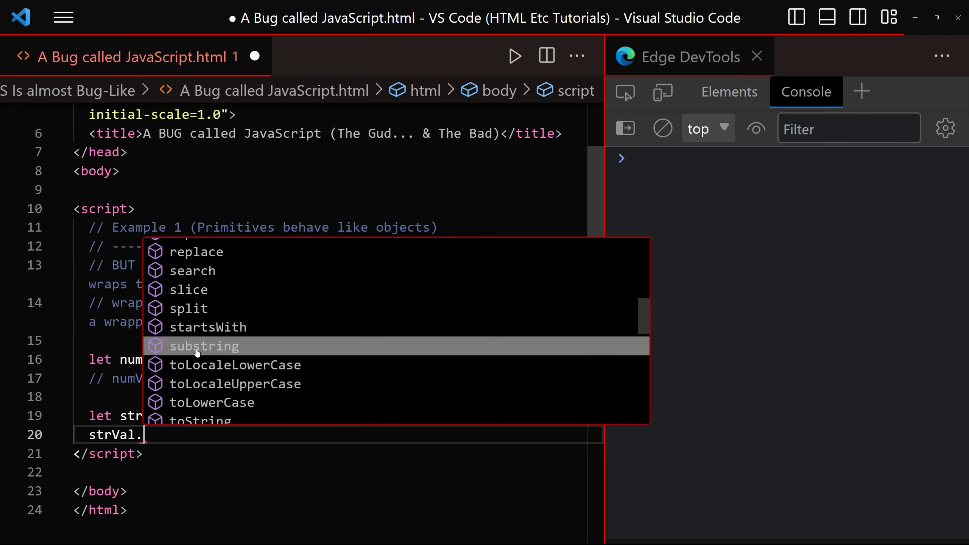
pyautogui.press('Escape')
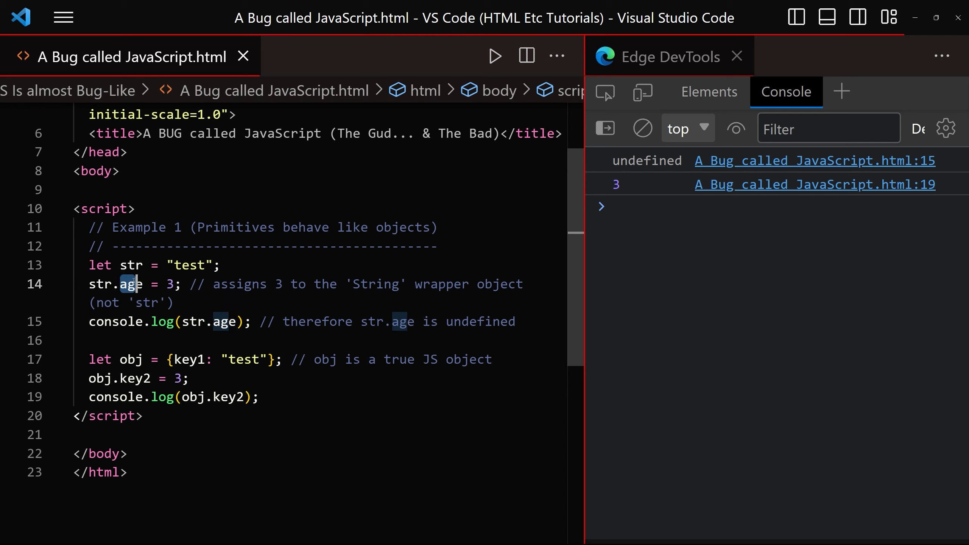
pyautogui.moveTo(100, 283)
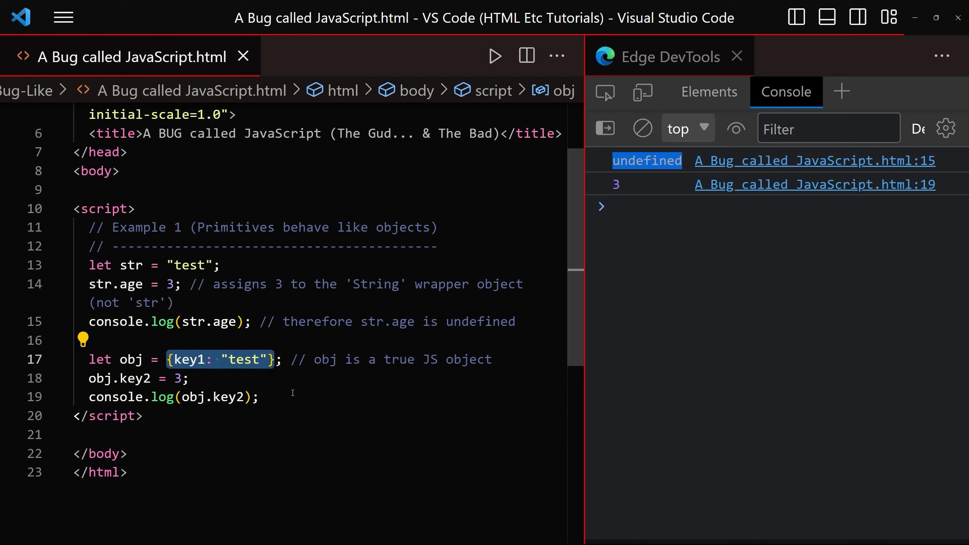
pyautogui.doubleClick(210, 397)
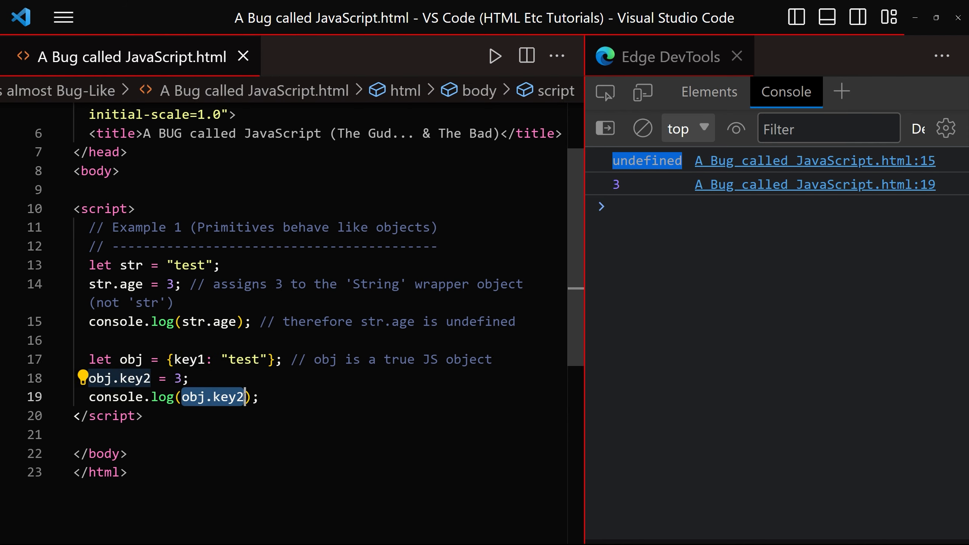
pyautogui.click(616, 184)
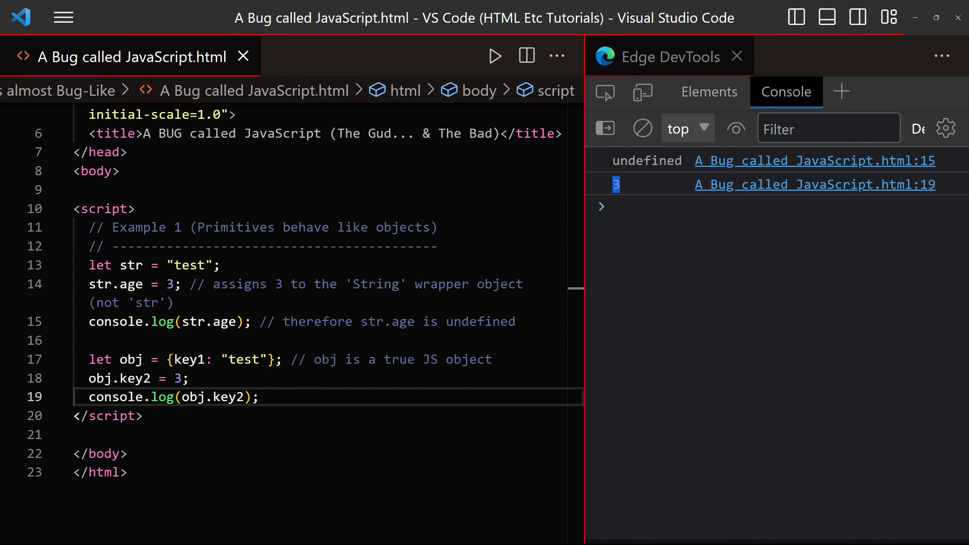
pyautogui.moveTo(89, 265); pyautogui.dragTo(258, 396)
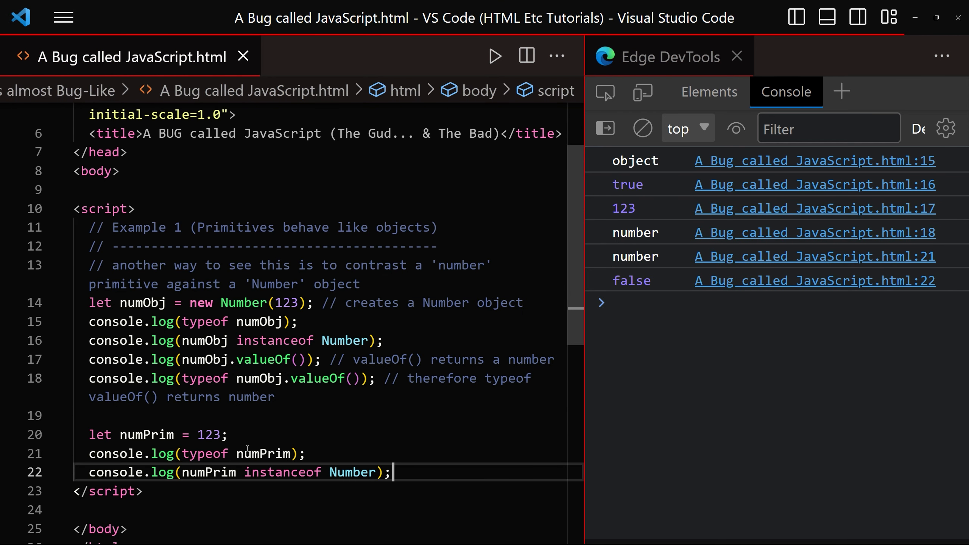
pyautogui.moveTo(235, 289)
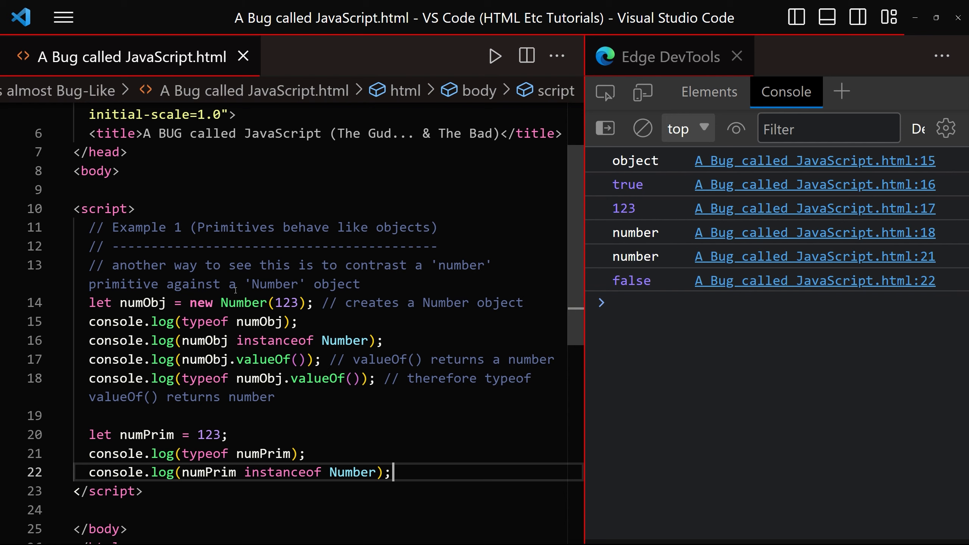
# Highlight typeof in the numObj log line and the object and false console results
pyautogui.doubleClick(196, 322)
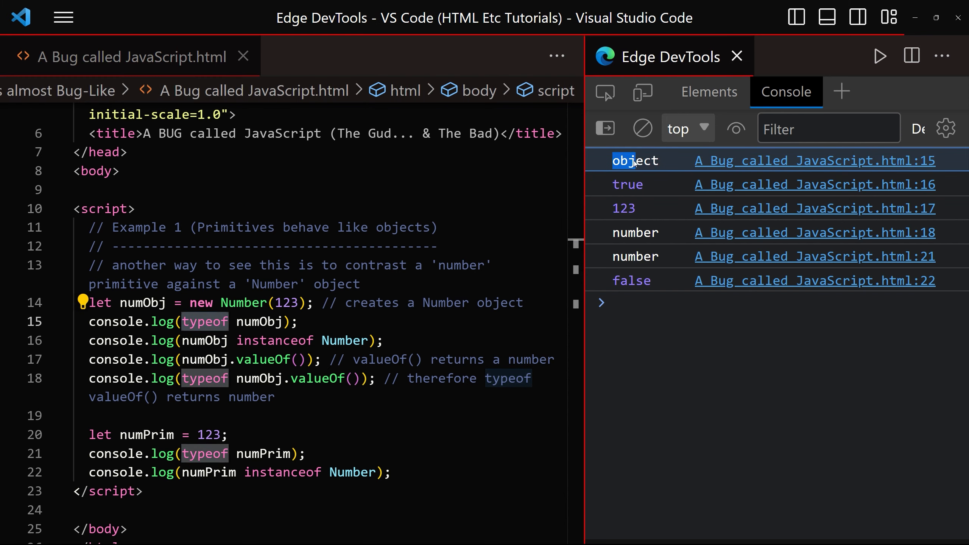
pyautogui.doubleClick(635, 160)
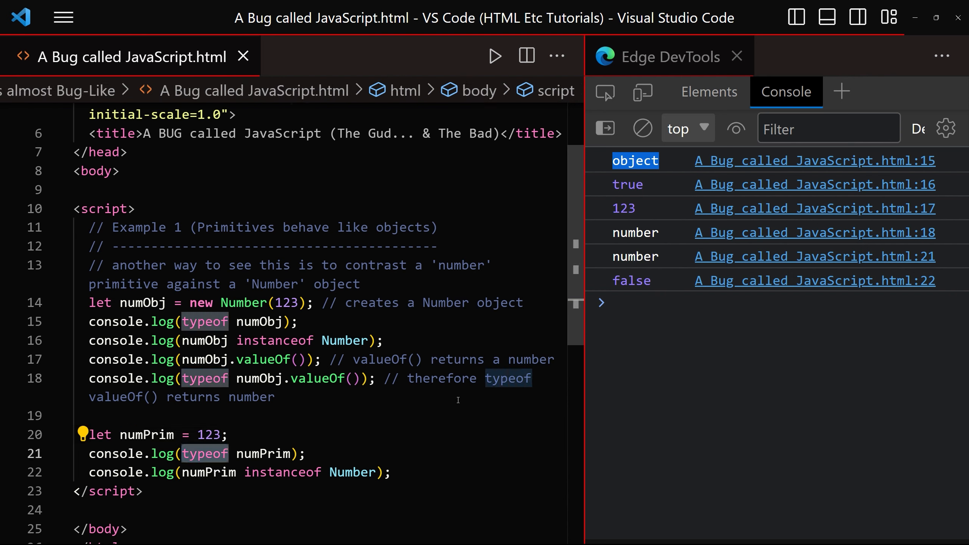
pyautogui.click(635, 256)
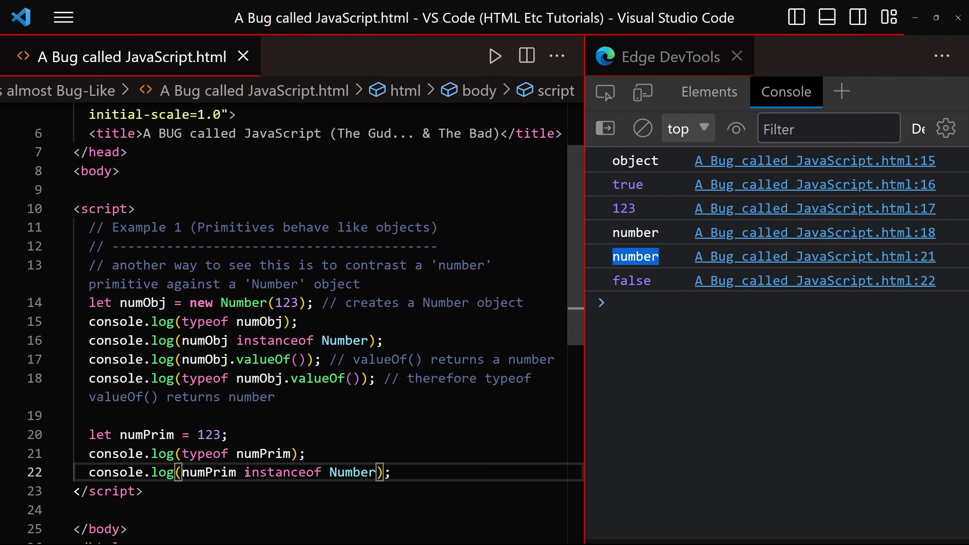
pyautogui.doubleClick(281, 472)
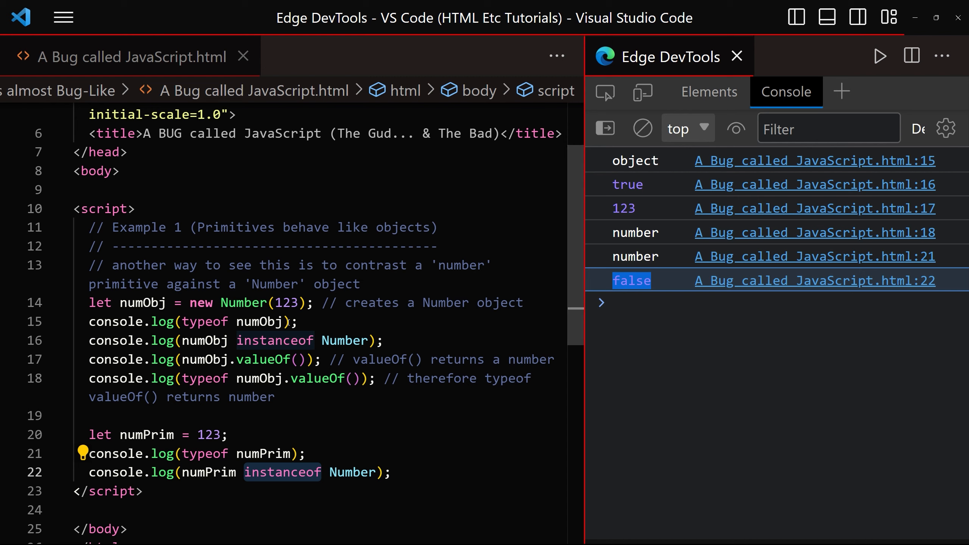
# Show Number method suggestions after numObj, then after numPrim
pyautogui.write('.')
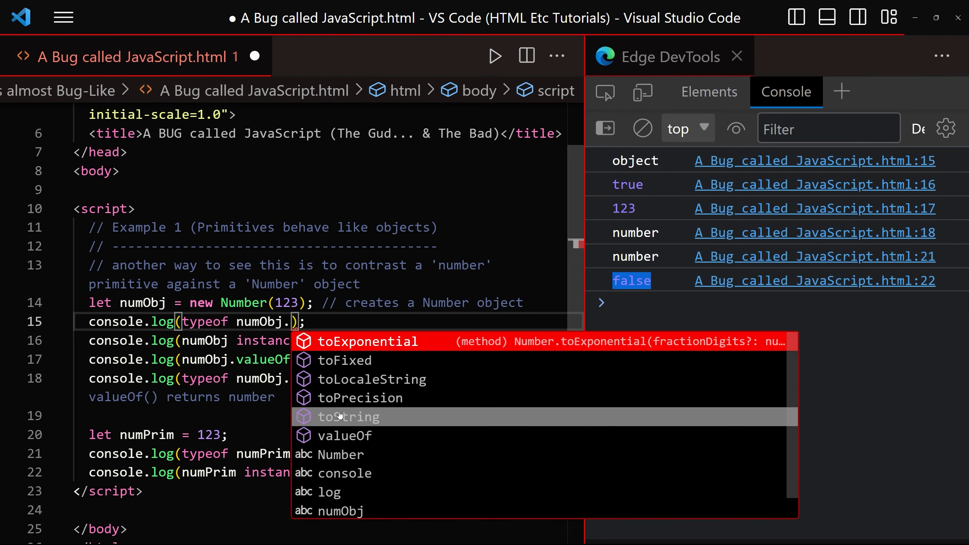
pyautogui.press('Escape')
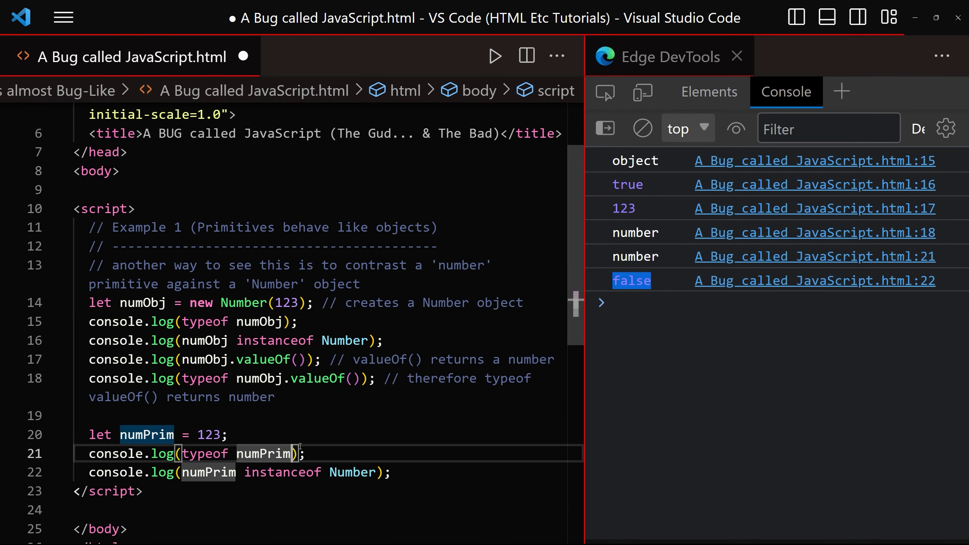
pyautogui.write('.')
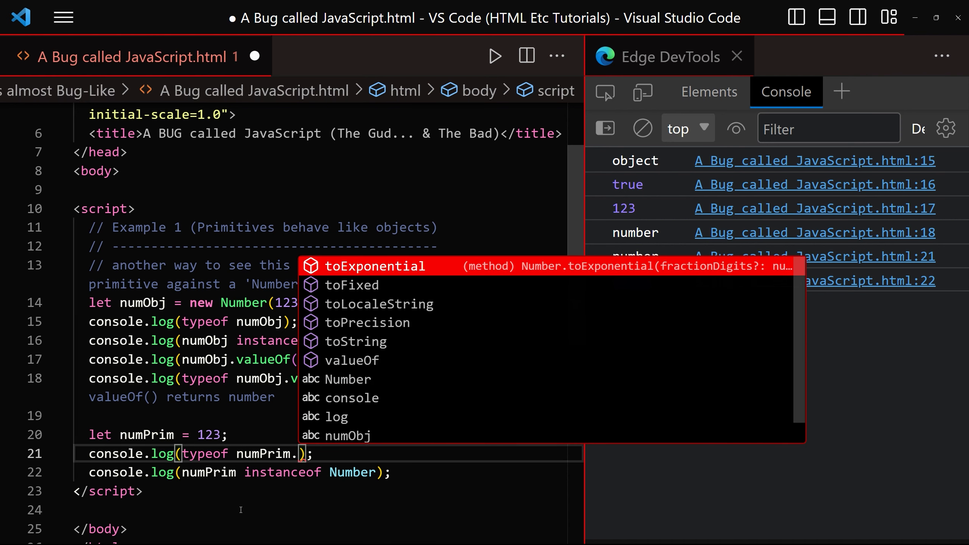
pyautogui.moveTo(351, 304)
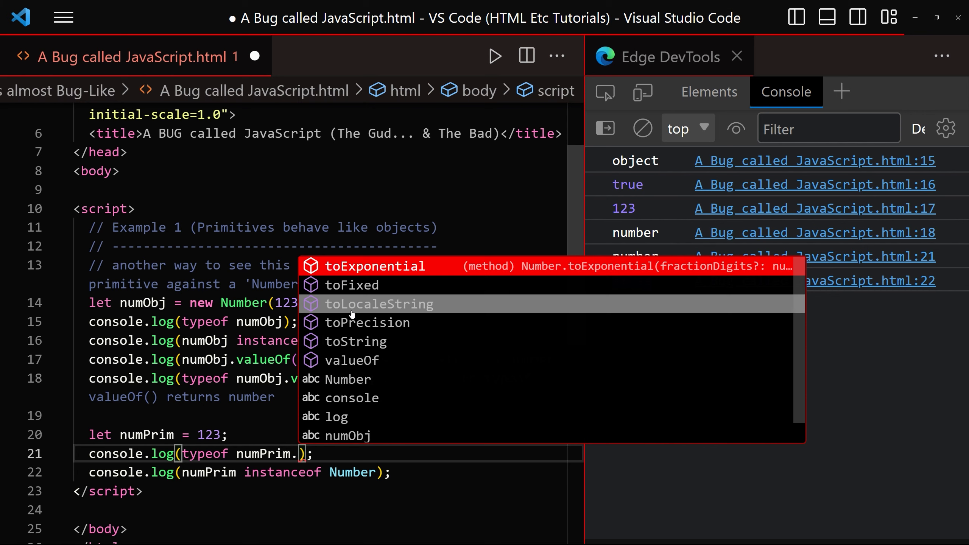
pyautogui.moveTo(349, 360)
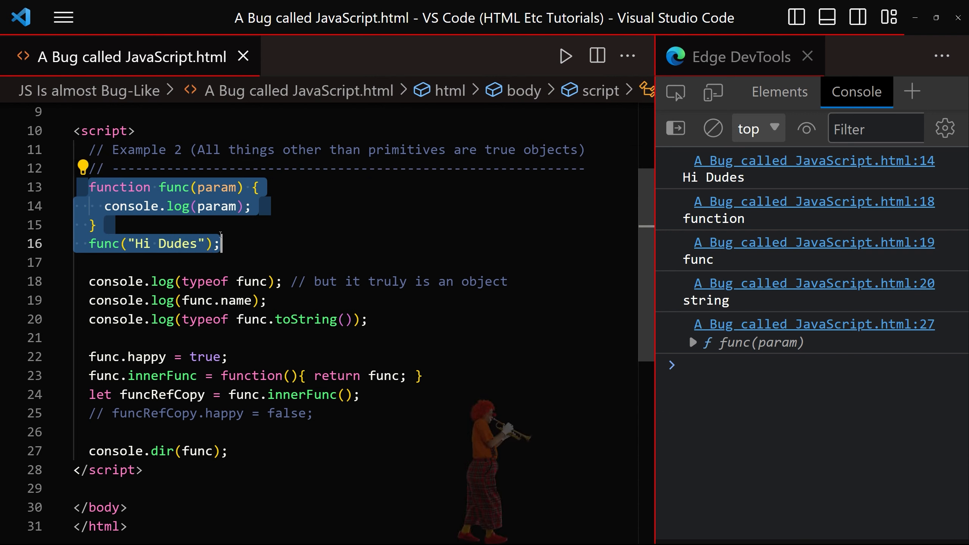
# Highlight typeof in the func log, the function console result, and 'truly' in the comment
pyautogui.doubleClick(201, 282)
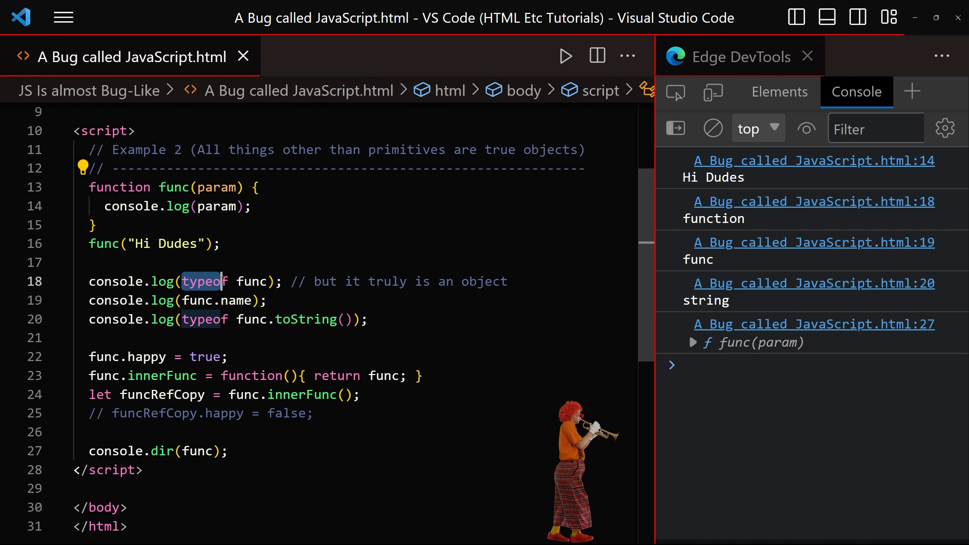
pyautogui.doubleClick(713, 218)
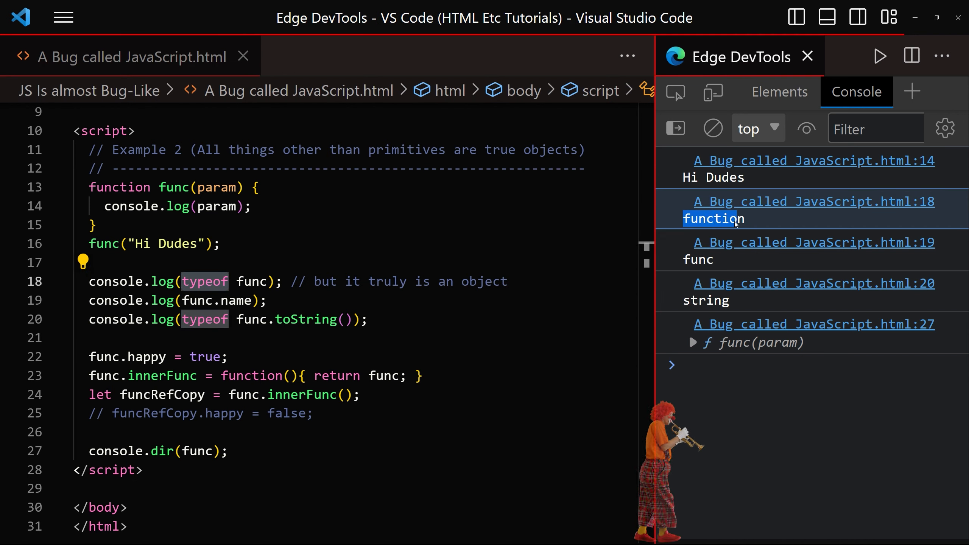
pyautogui.doubleClick(388, 281)
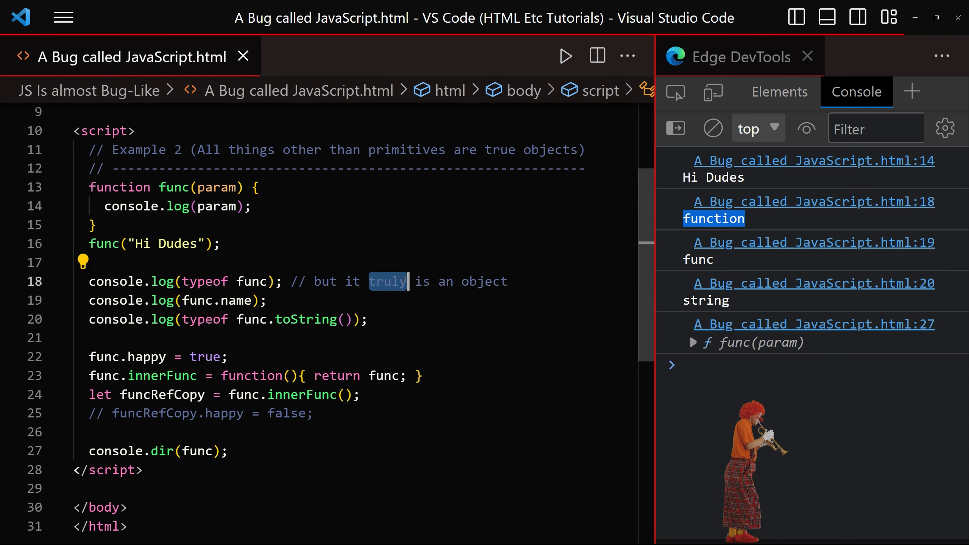
pyautogui.doubleClick(484, 281)
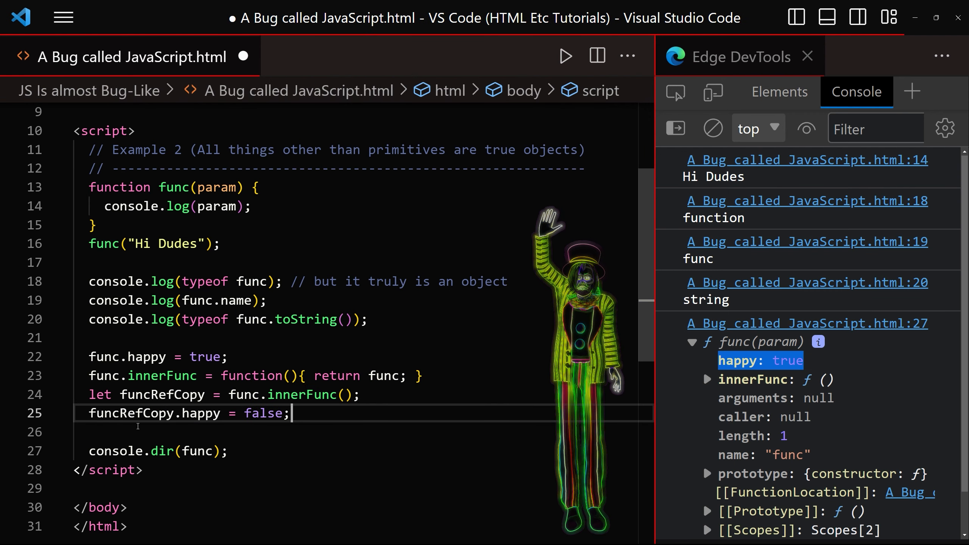
pyautogui.doubleClick(163, 394)
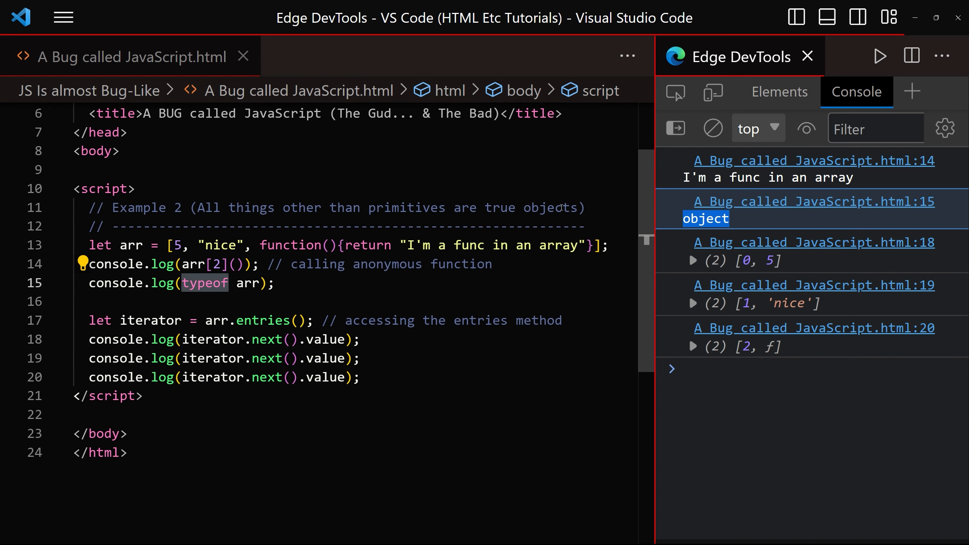
pyautogui.moveTo(302, 293)
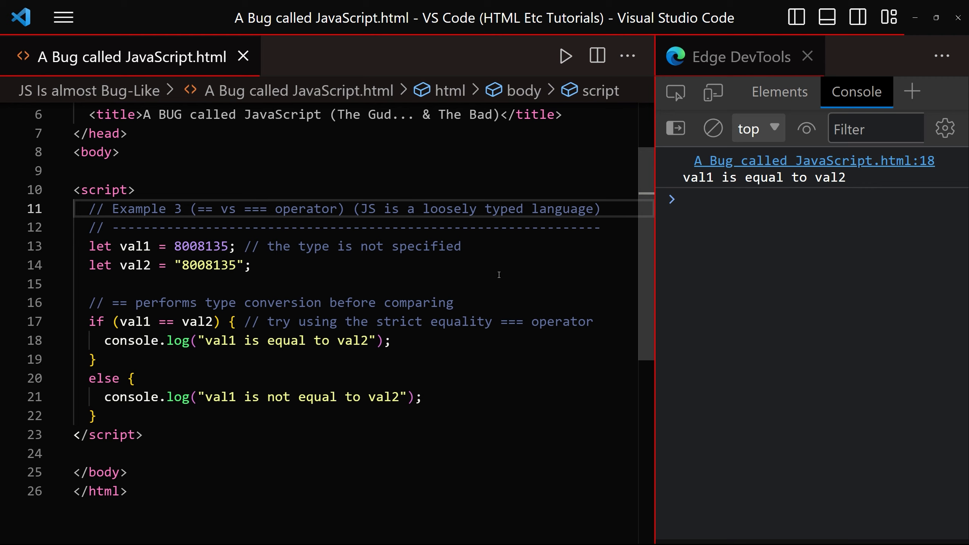
pyautogui.moveTo(473, 276)
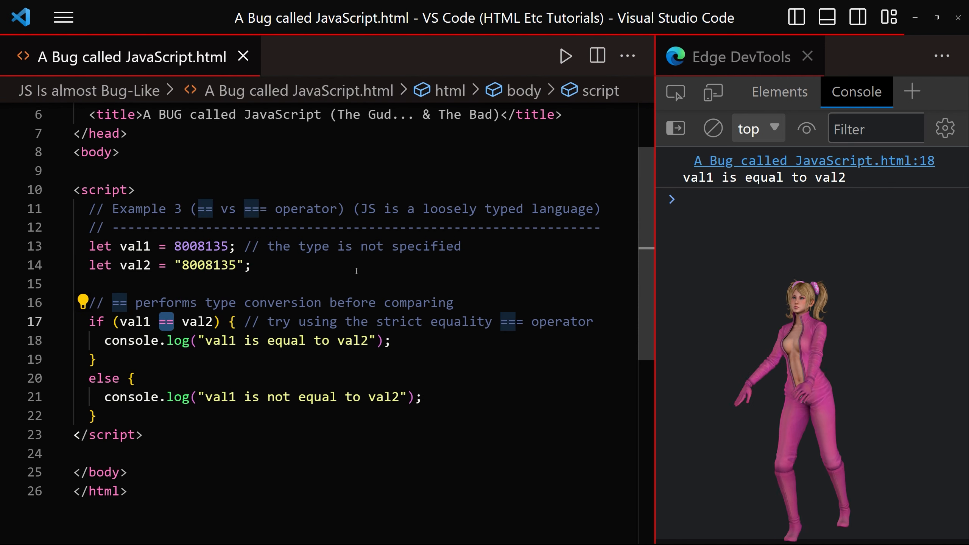
# Select the loose == operator in the if condition to make it strict
pyautogui.doubleClick(730, 177)
pyautogui.write('=')
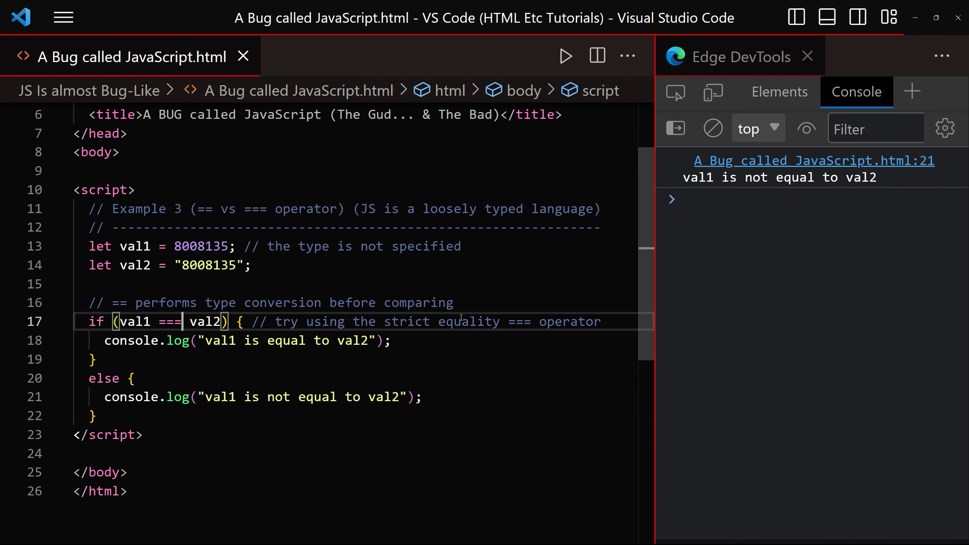
pyautogui.doubleClick(751, 178)
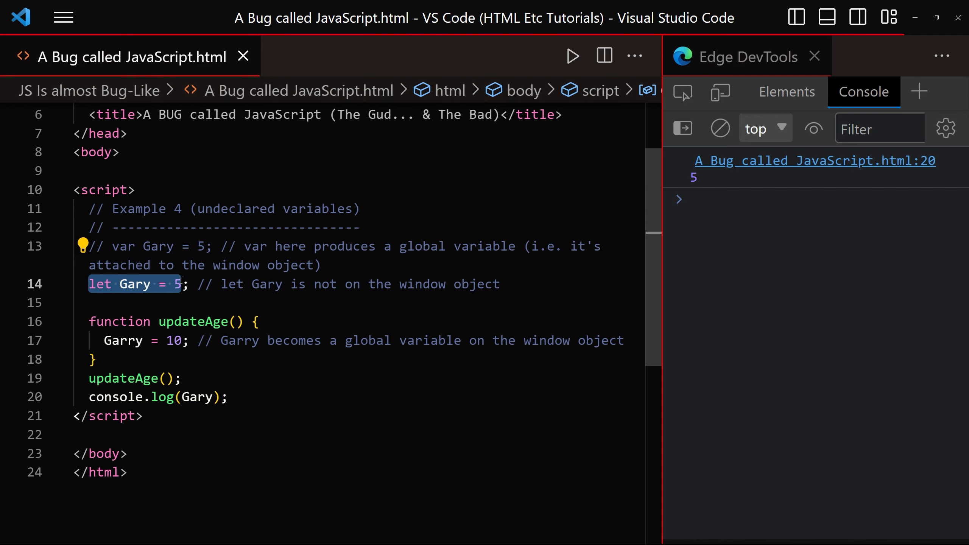
# Replace 'object' with 'window' in the comment and highlight the logged value 10
pyautogui.click(199, 321)
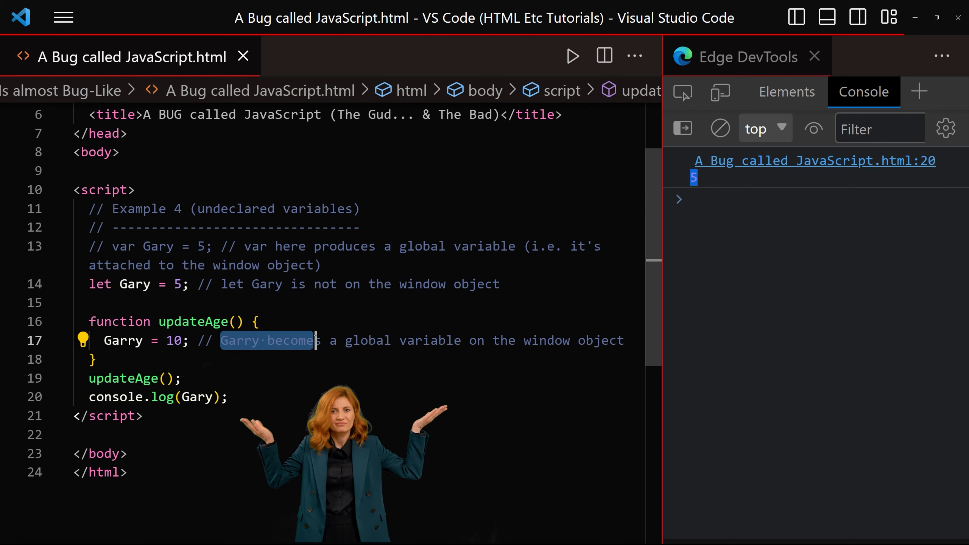
pyautogui.doubleClick(368, 340)
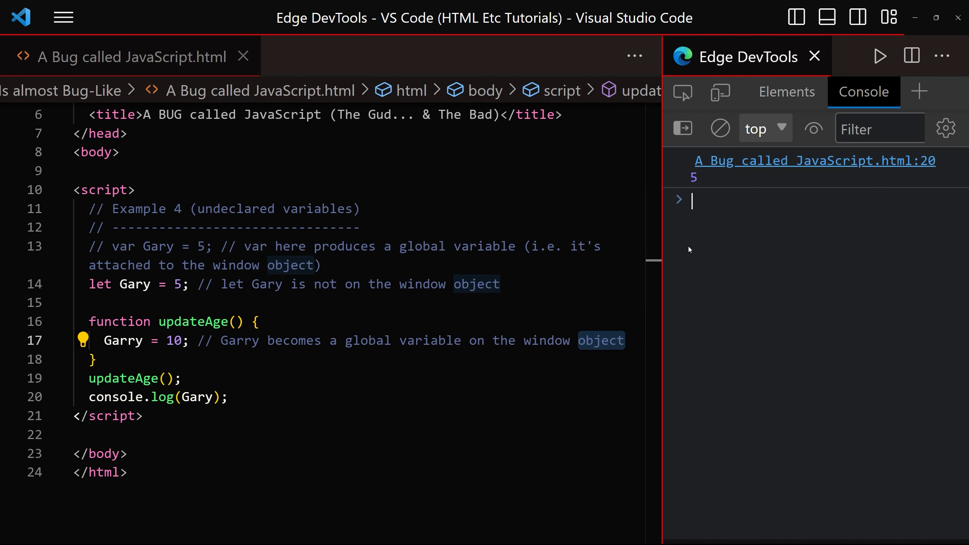
pyautogui.write('window')
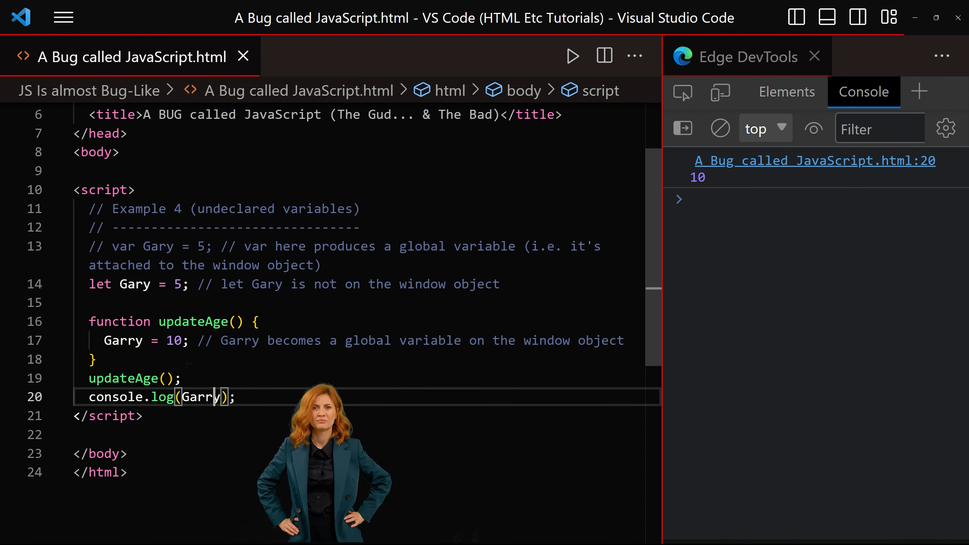
pyautogui.doubleClick(699, 178)
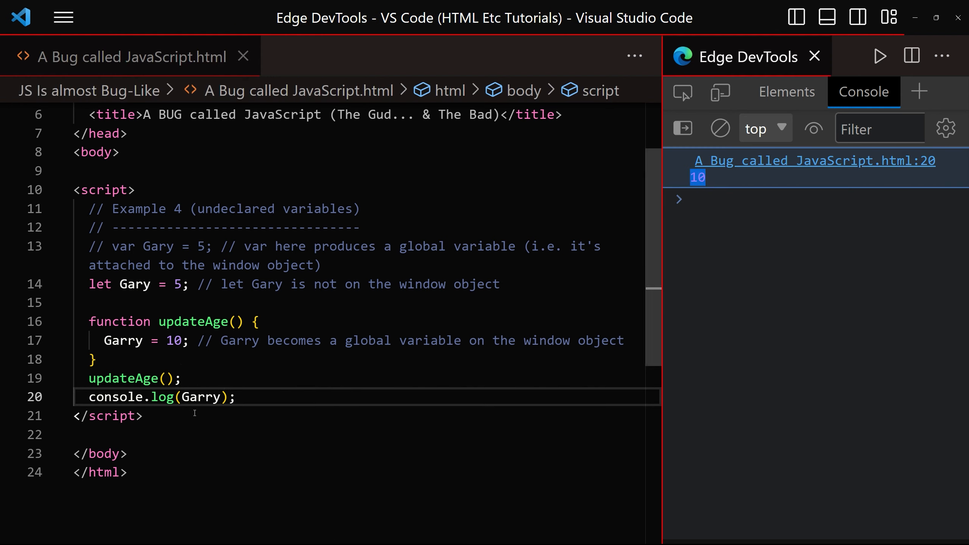
pyautogui.doubleClick(113, 396)
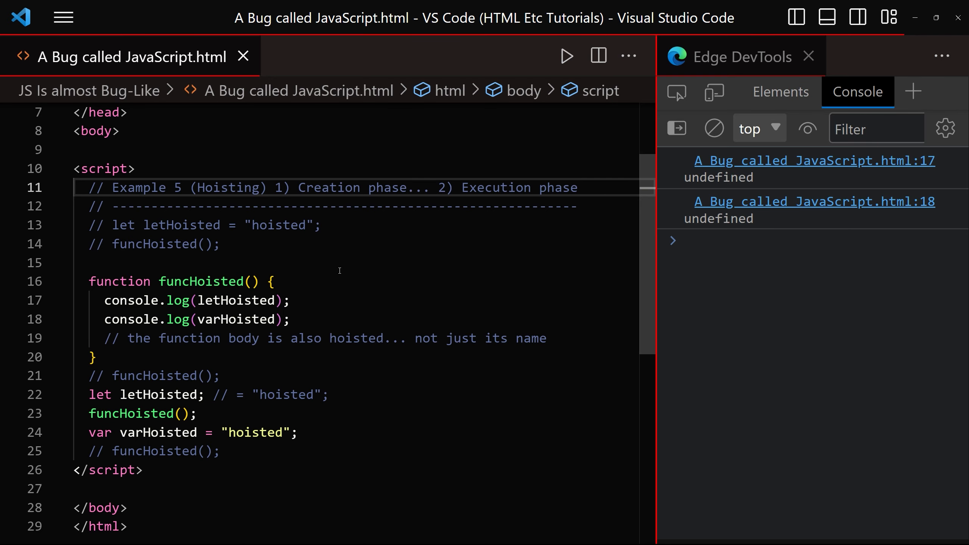
pyautogui.moveTo(337, 244)
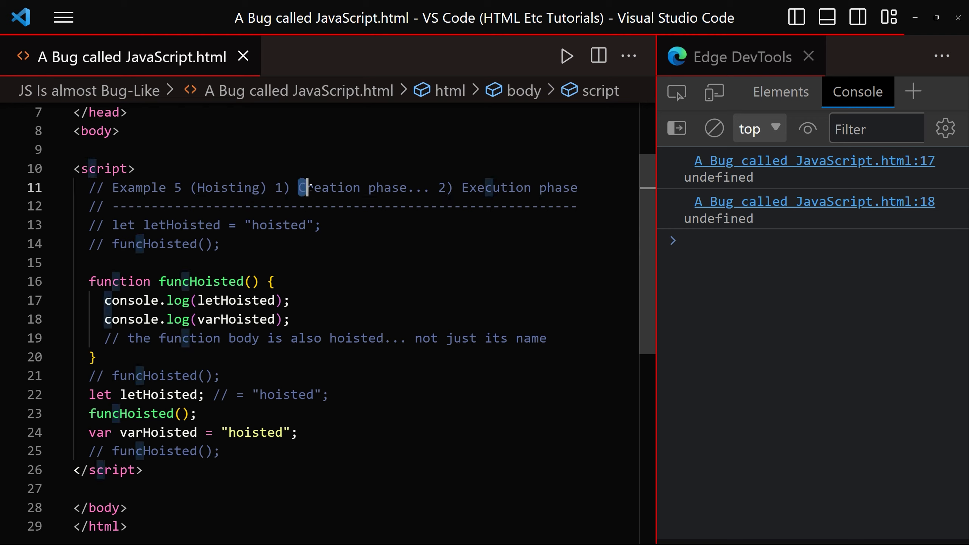
# Highlight the phase names, letHoisted inside the function, and the funcHoisted call
pyautogui.doubleClick(332, 187)
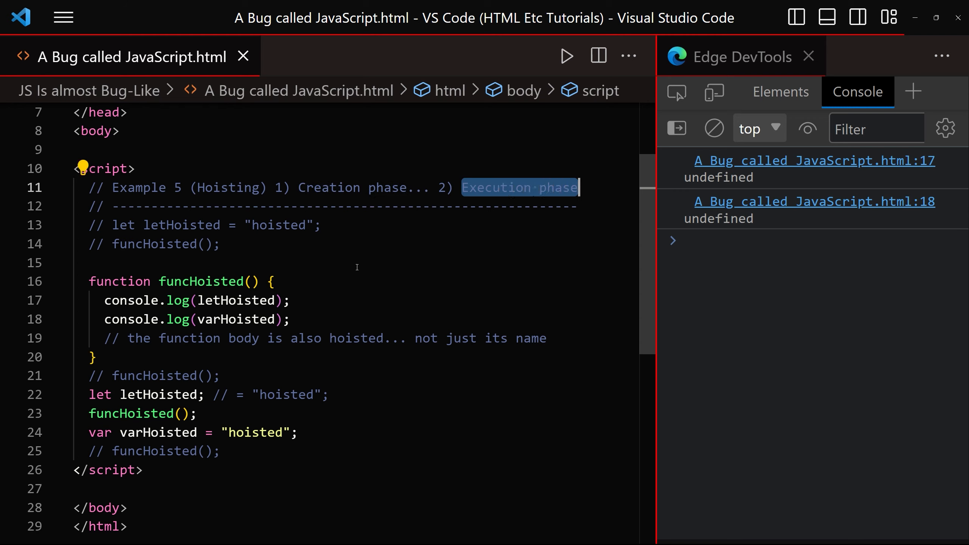
pyautogui.moveTo(291, 306)
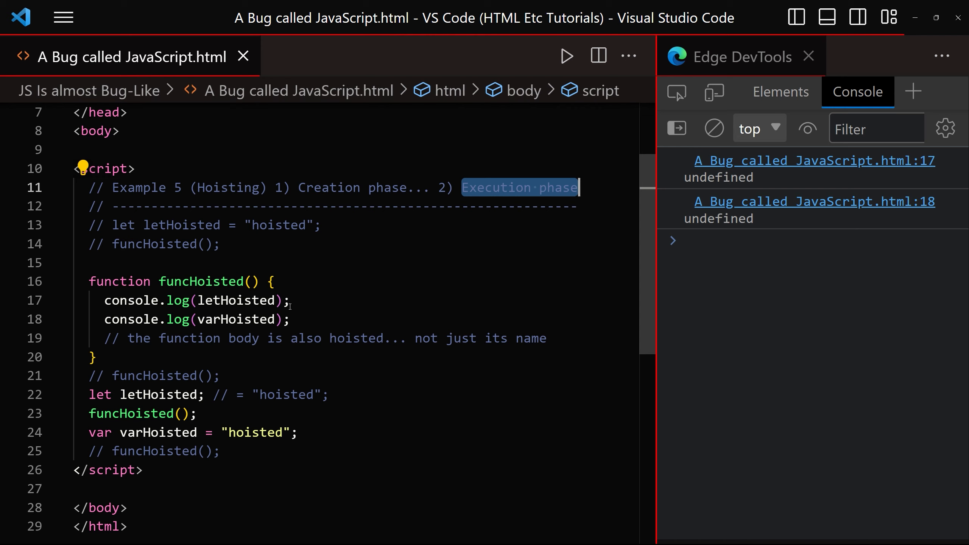
pyautogui.doubleClick(237, 299)
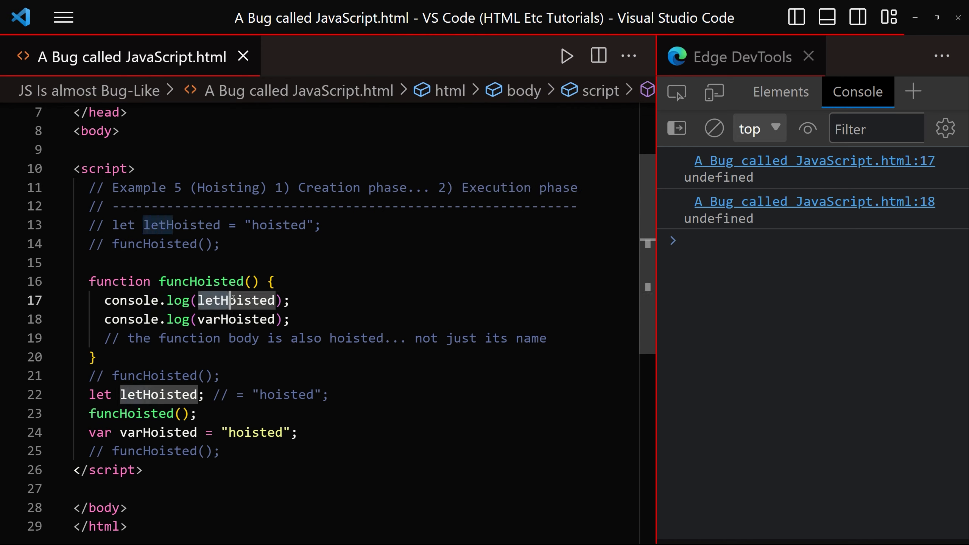
pyautogui.moveTo(242, 301)
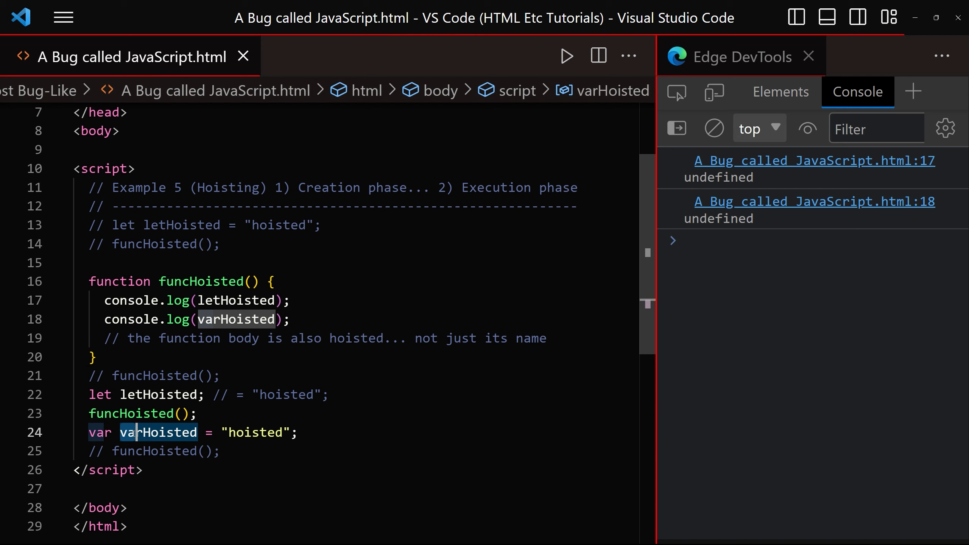
pyautogui.moveTo(158, 432)
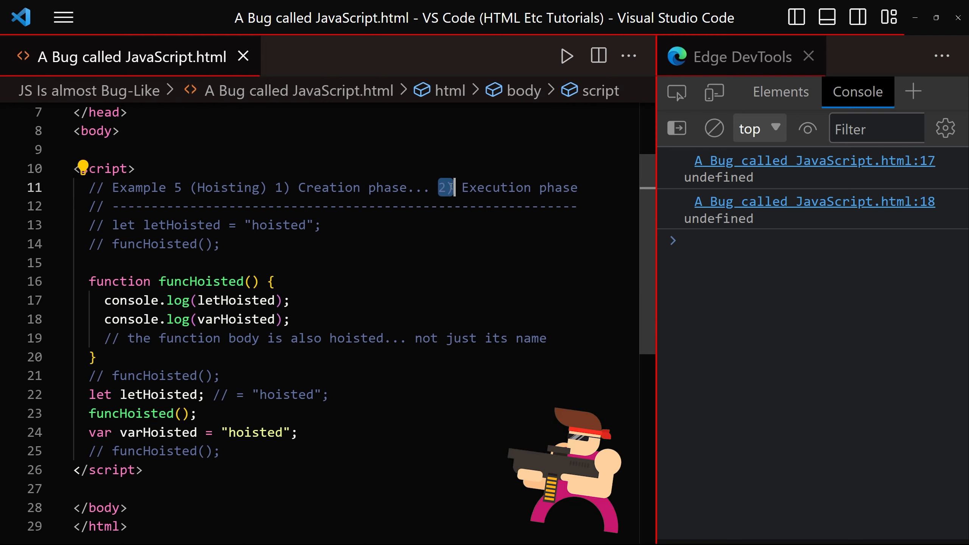
pyautogui.moveTo(158, 394)
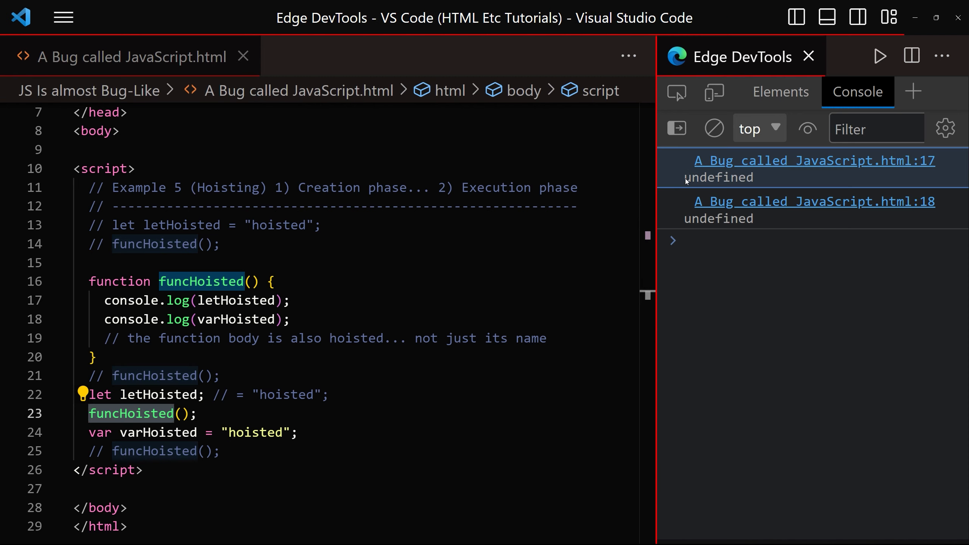
pyautogui.doubleClick(717, 218)
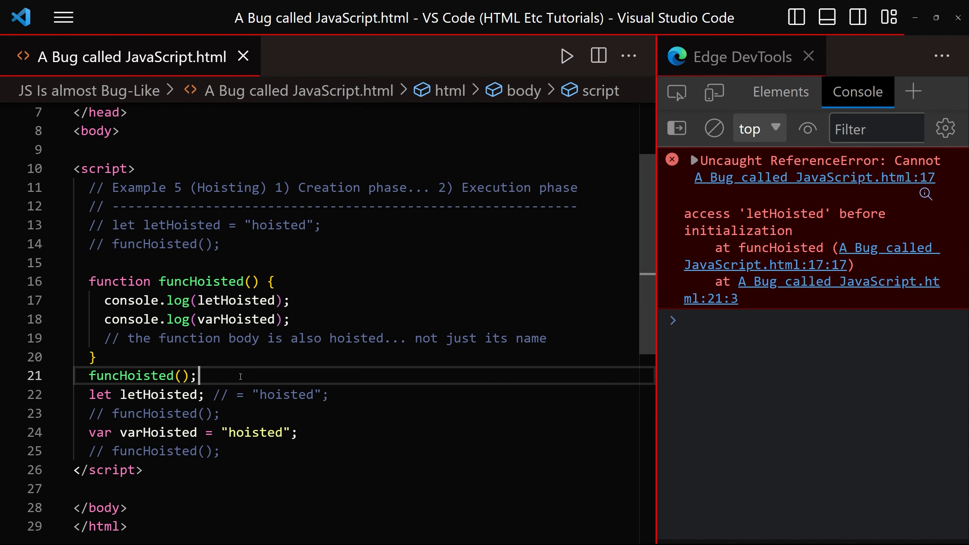
# Select the letHoisted declaration line and part of the console error
pyautogui.doubleClick(738, 231)
pyautogui.write('// ')
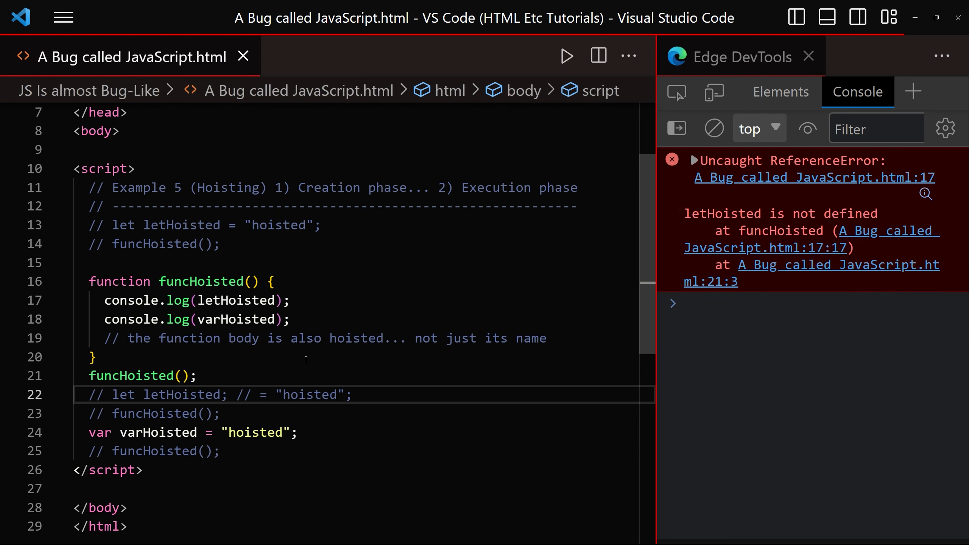
pyautogui.doubleClick(833, 213)
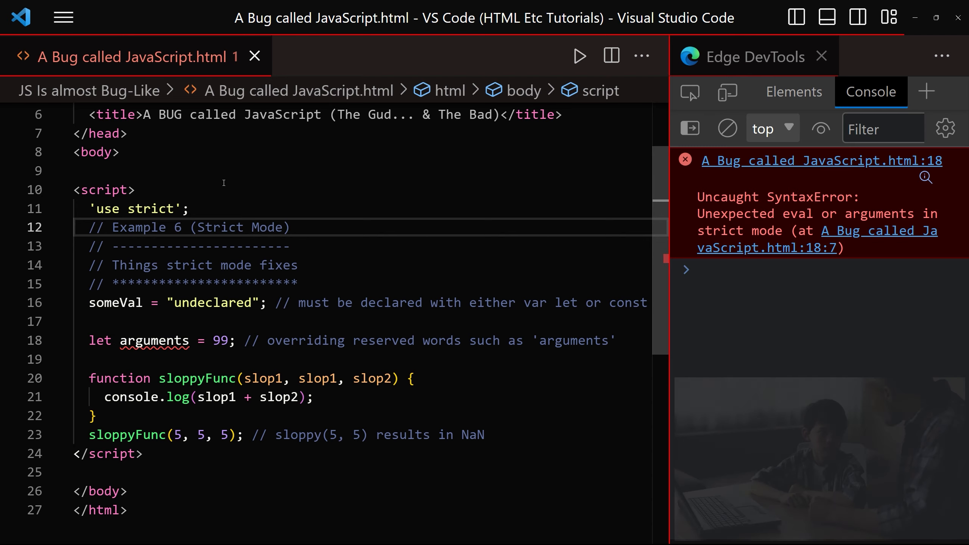
# Comment out the arguments and sloppyFunc example lines under 'use strict'
pyautogui.doubleClick(133, 209)
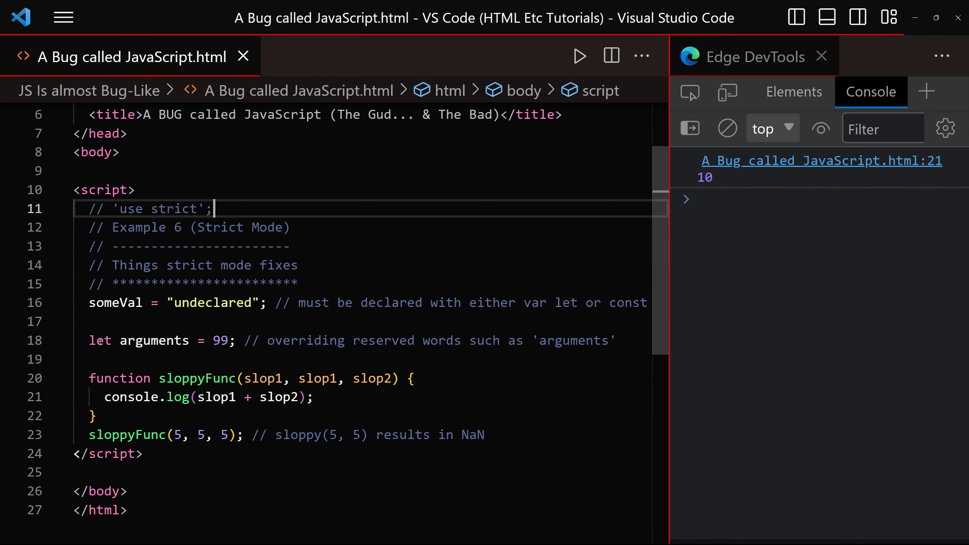
pyautogui.moveTo(89, 340); pyautogui.dragTo(439, 435)
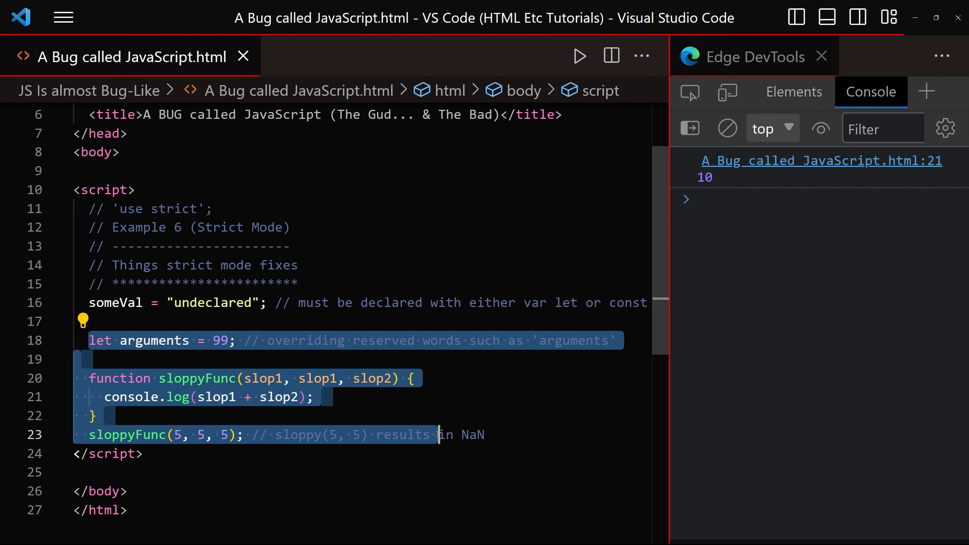
pyautogui.press('ctrl+/')
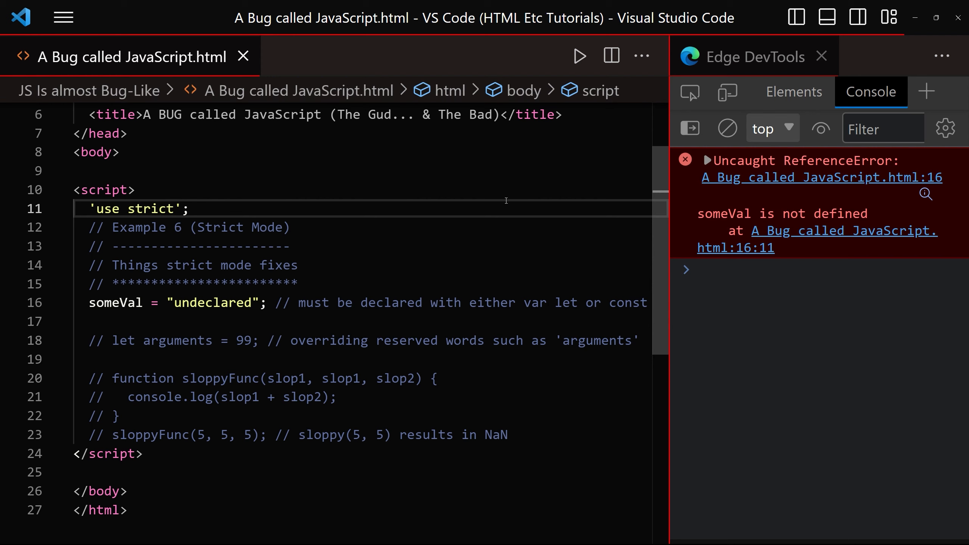
pyautogui.doubleClick(825, 213)
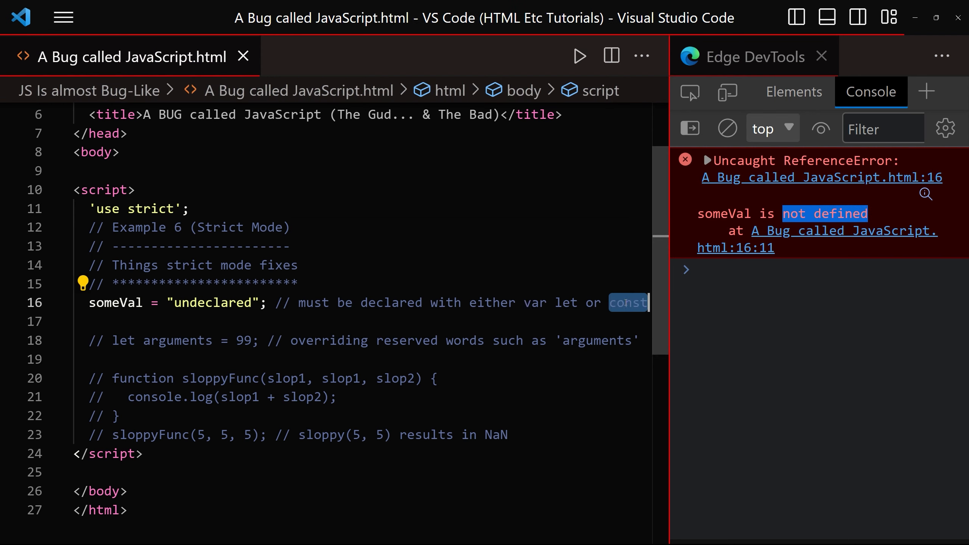
# Comment out the someVal assignment and highlight 'arguments' in the console error
pyautogui.press('ctrl+/')
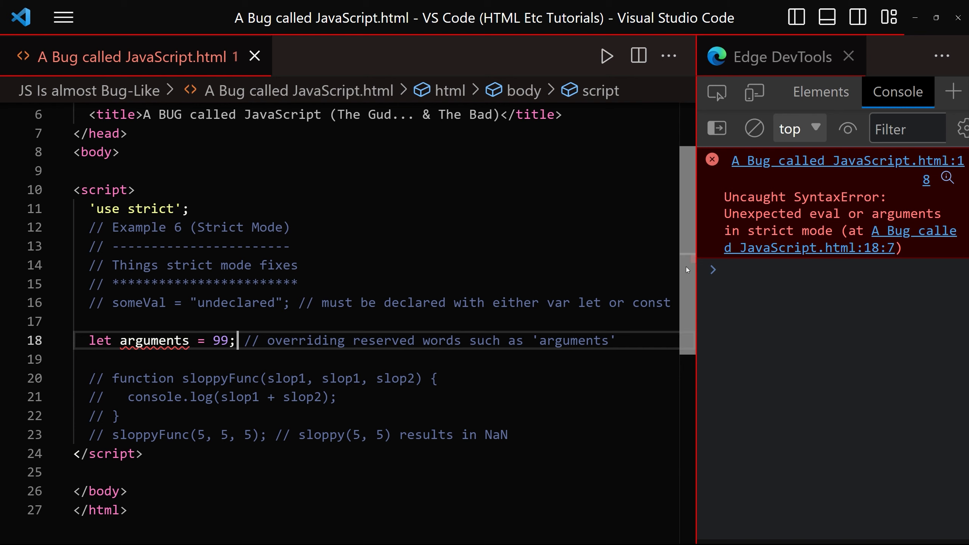
pyautogui.doubleClick(906, 213)
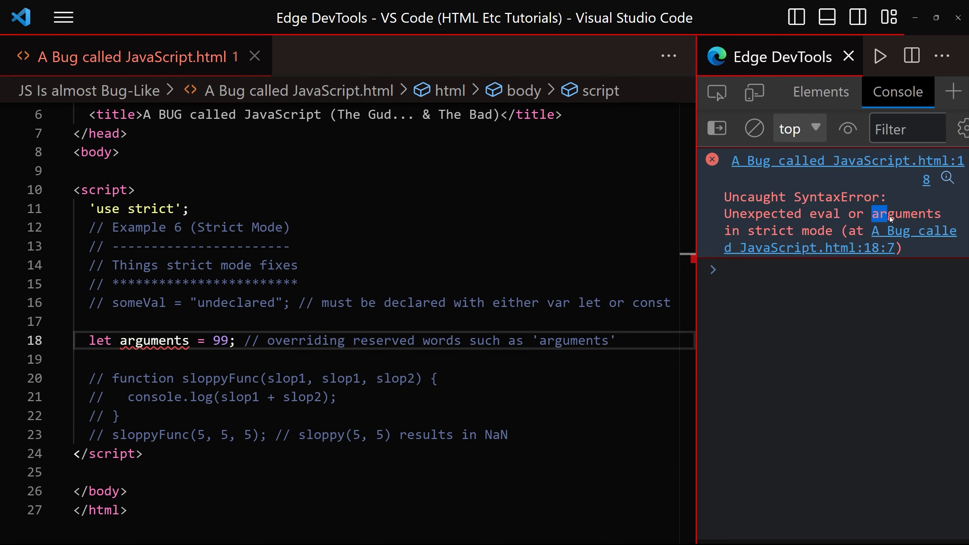
pyautogui.doubleClick(909, 213)
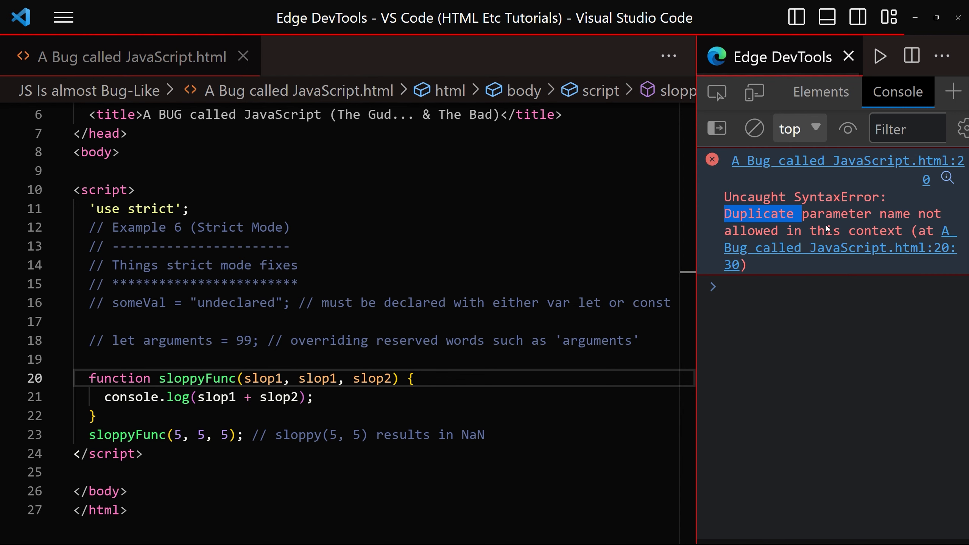
pyautogui.click(271, 379)
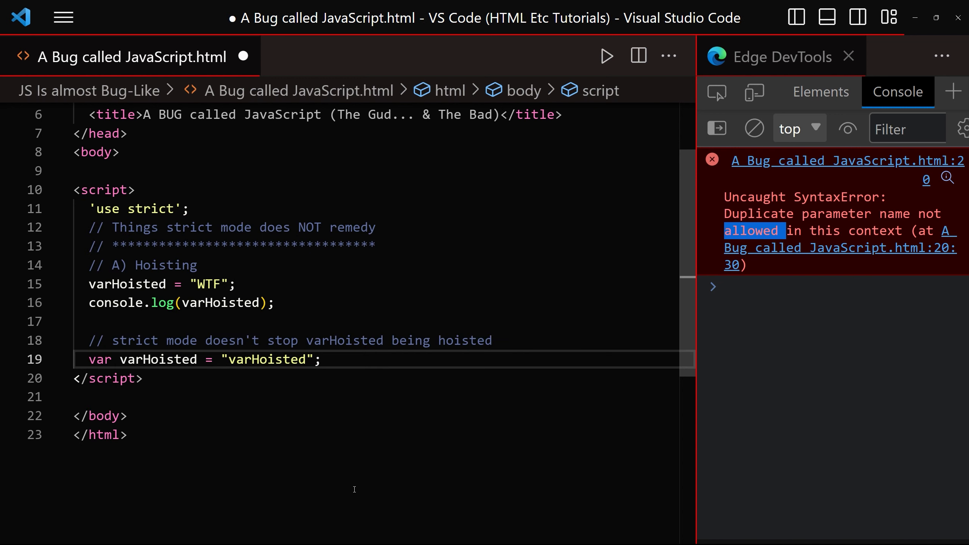
# Save to rerun the hoisting example and select the var varHoisted declaration
pyautogui.press('ctrl+s')
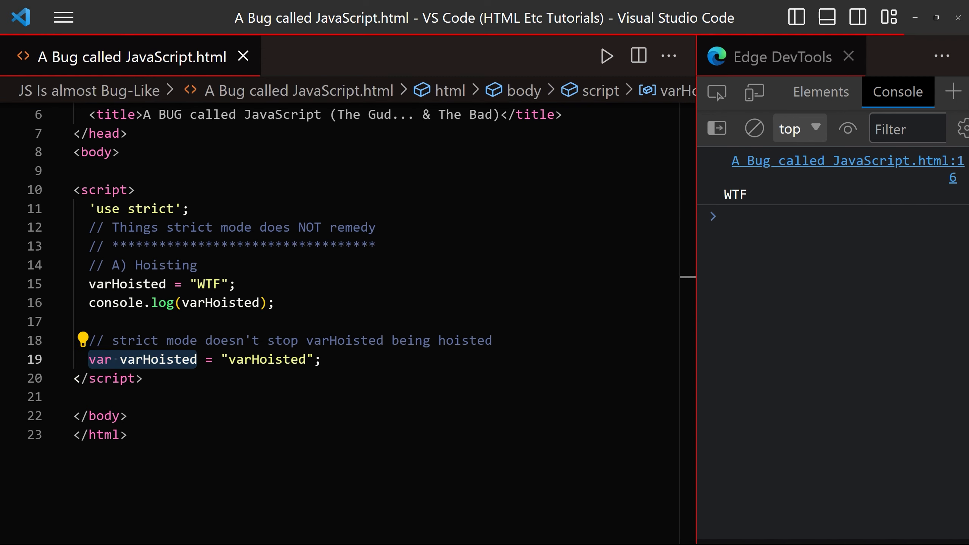
pyautogui.moveTo(115, 265); pyautogui.dragTo(309, 360)
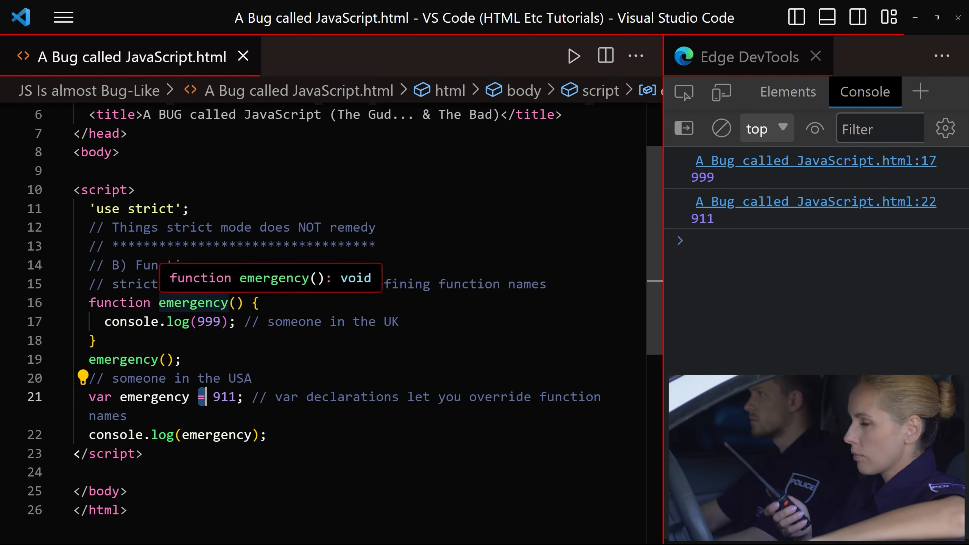
# Place the cursor in the emergency functions example code
pyautogui.click(193, 303)
pyautogui.write('M')
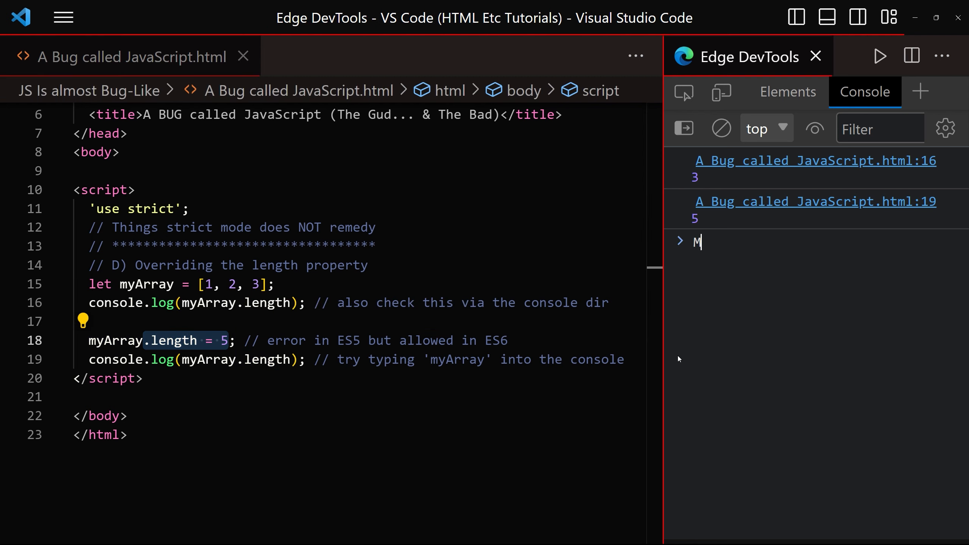
# Inspect myArray in the DevTools console after loading the length override example
pyautogui.press('Enter')
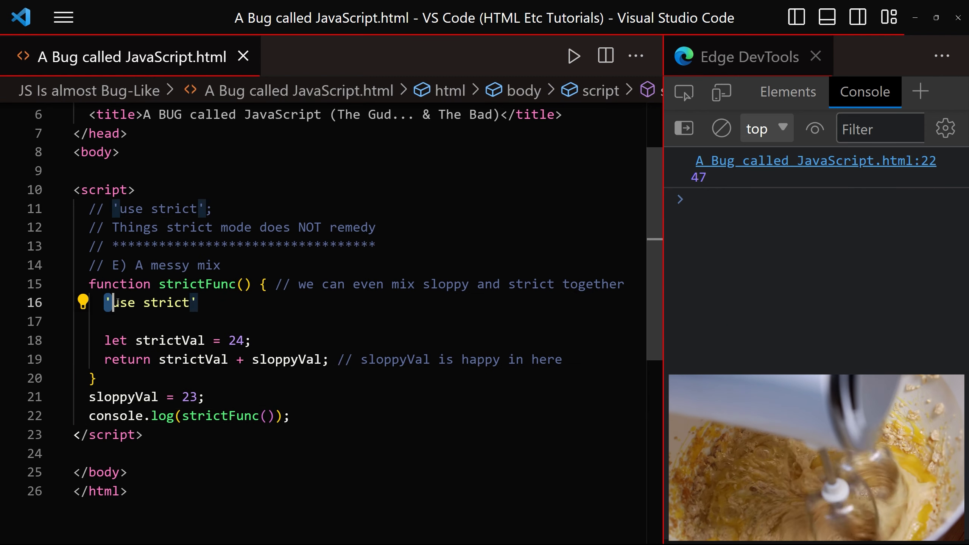
# Highlight the function-level 'use strict' in strictFunc and the sloppyVal assignment
pyautogui.doubleClick(151, 302)
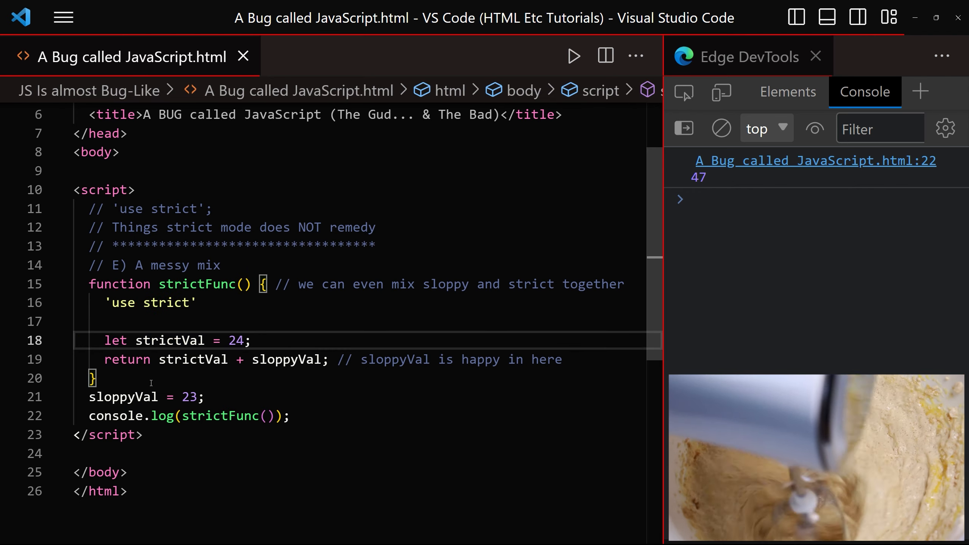
pyautogui.doubleClick(118, 397)
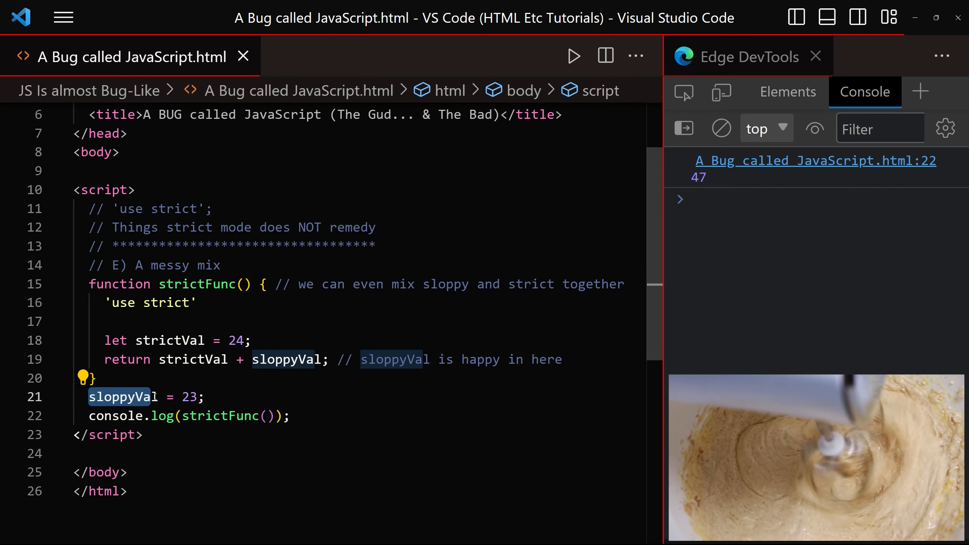